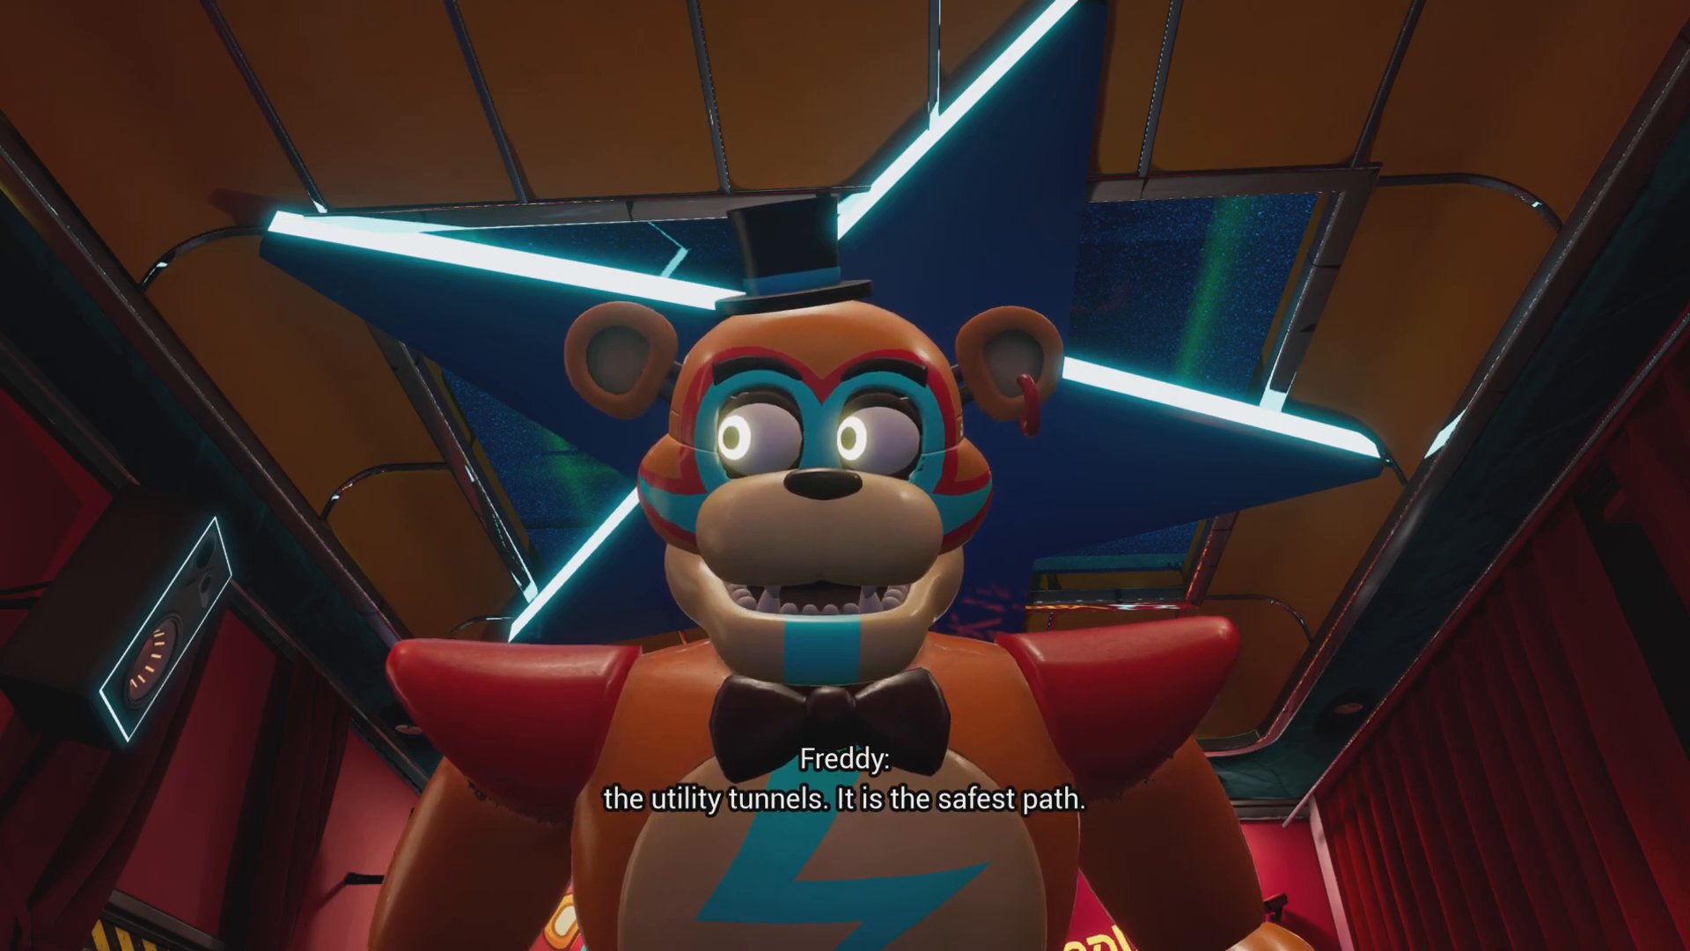
{"action": "mouse_move", "coordinate": [845, 475]}
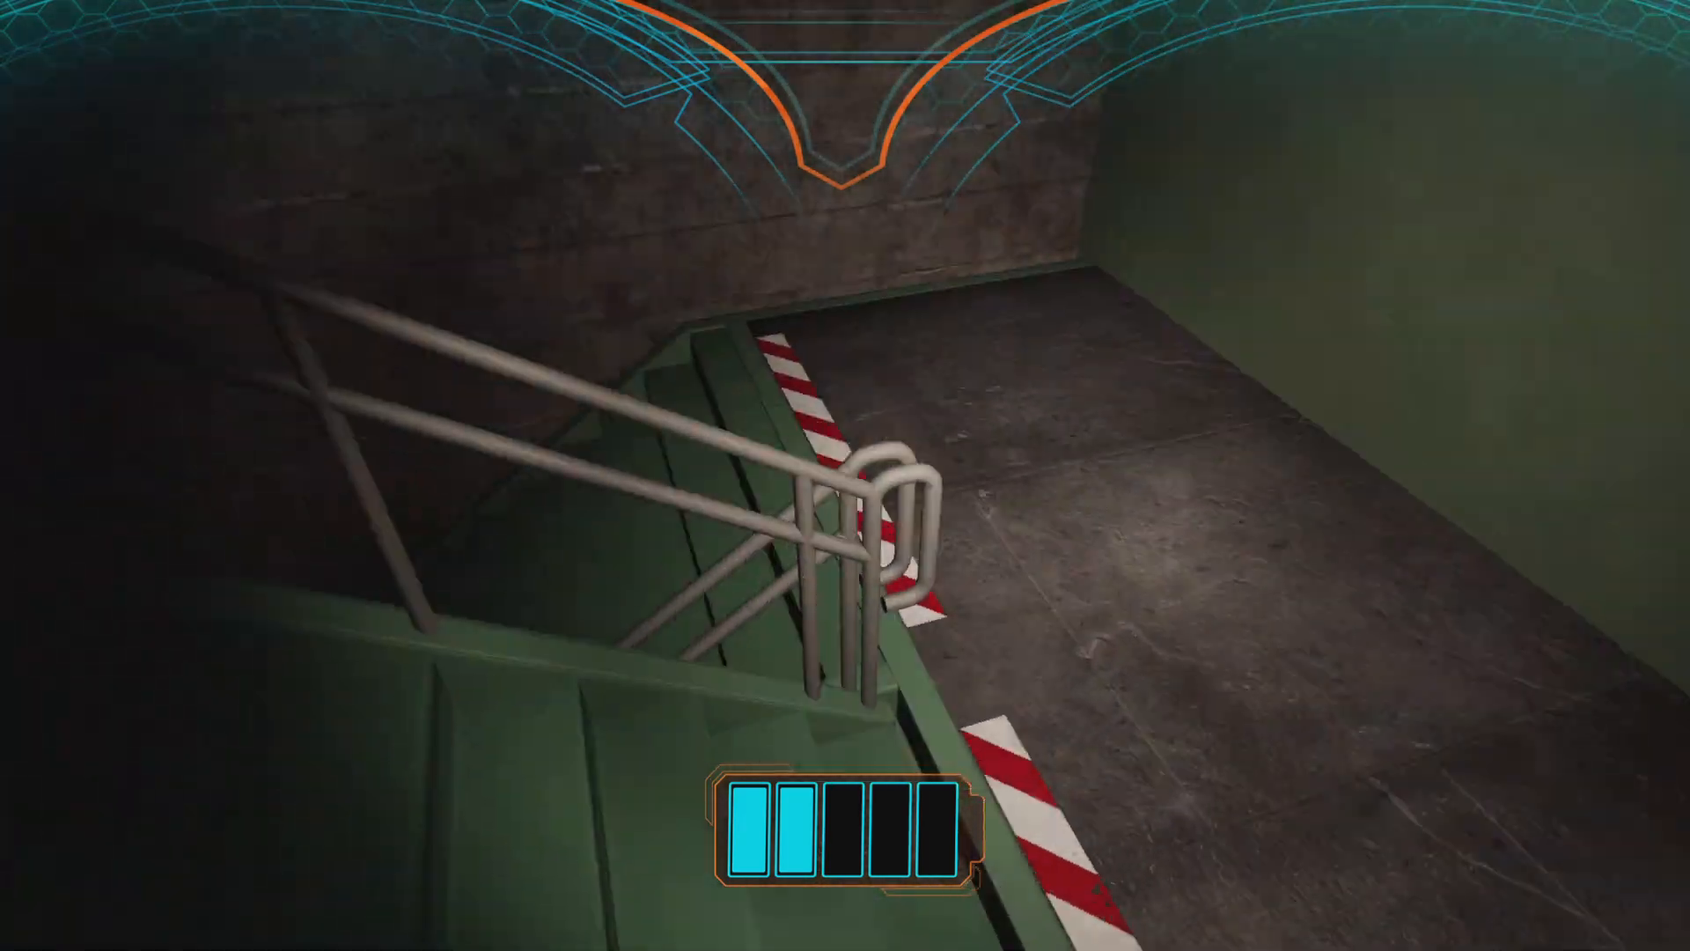
{"action": "mouse_move", "coordinate": [845, 476]}
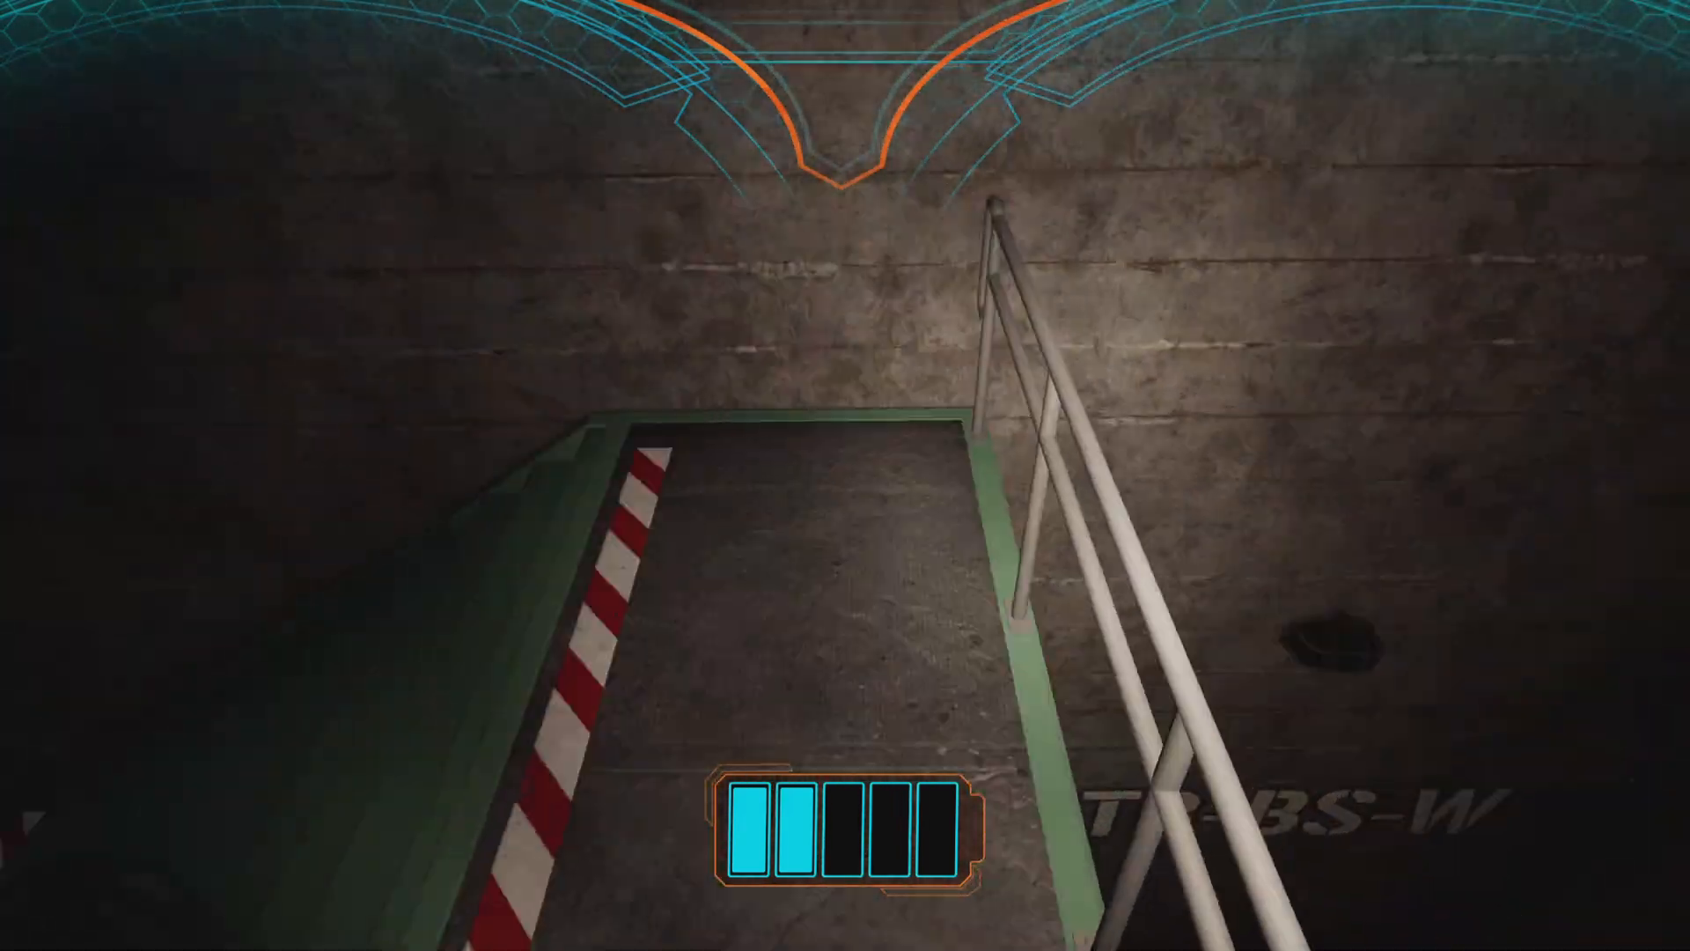
{"action": "mouse_move", "coordinate": [845, 476]}
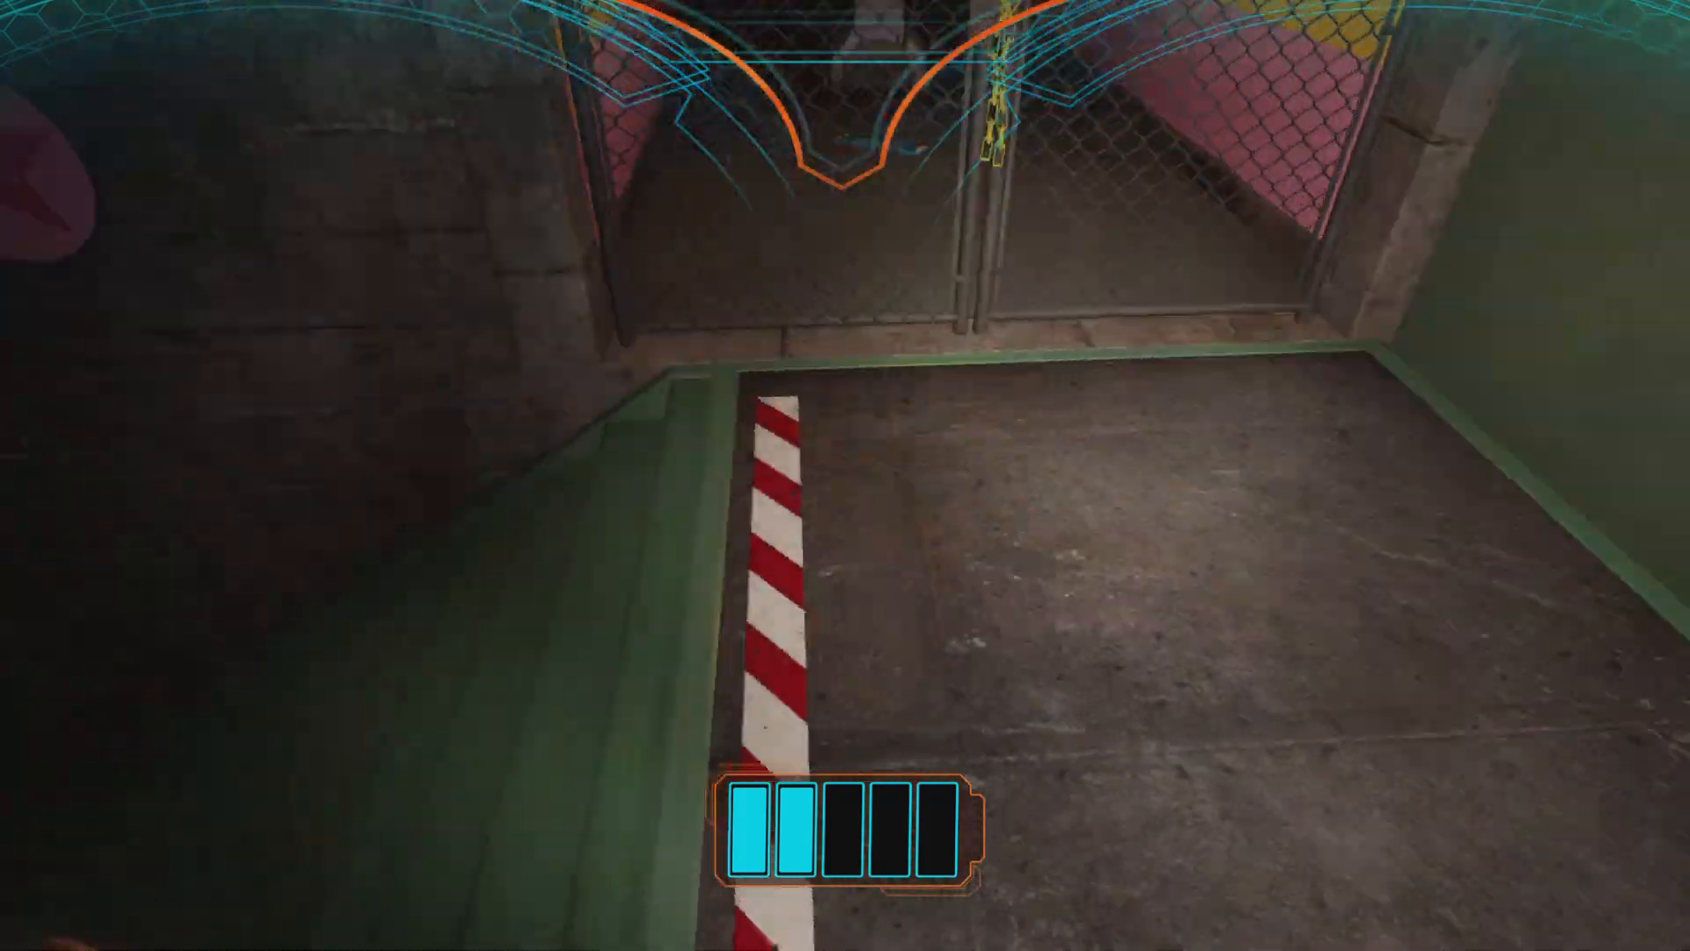
{"action": "mouse_move", "coordinate": [845, 475]}
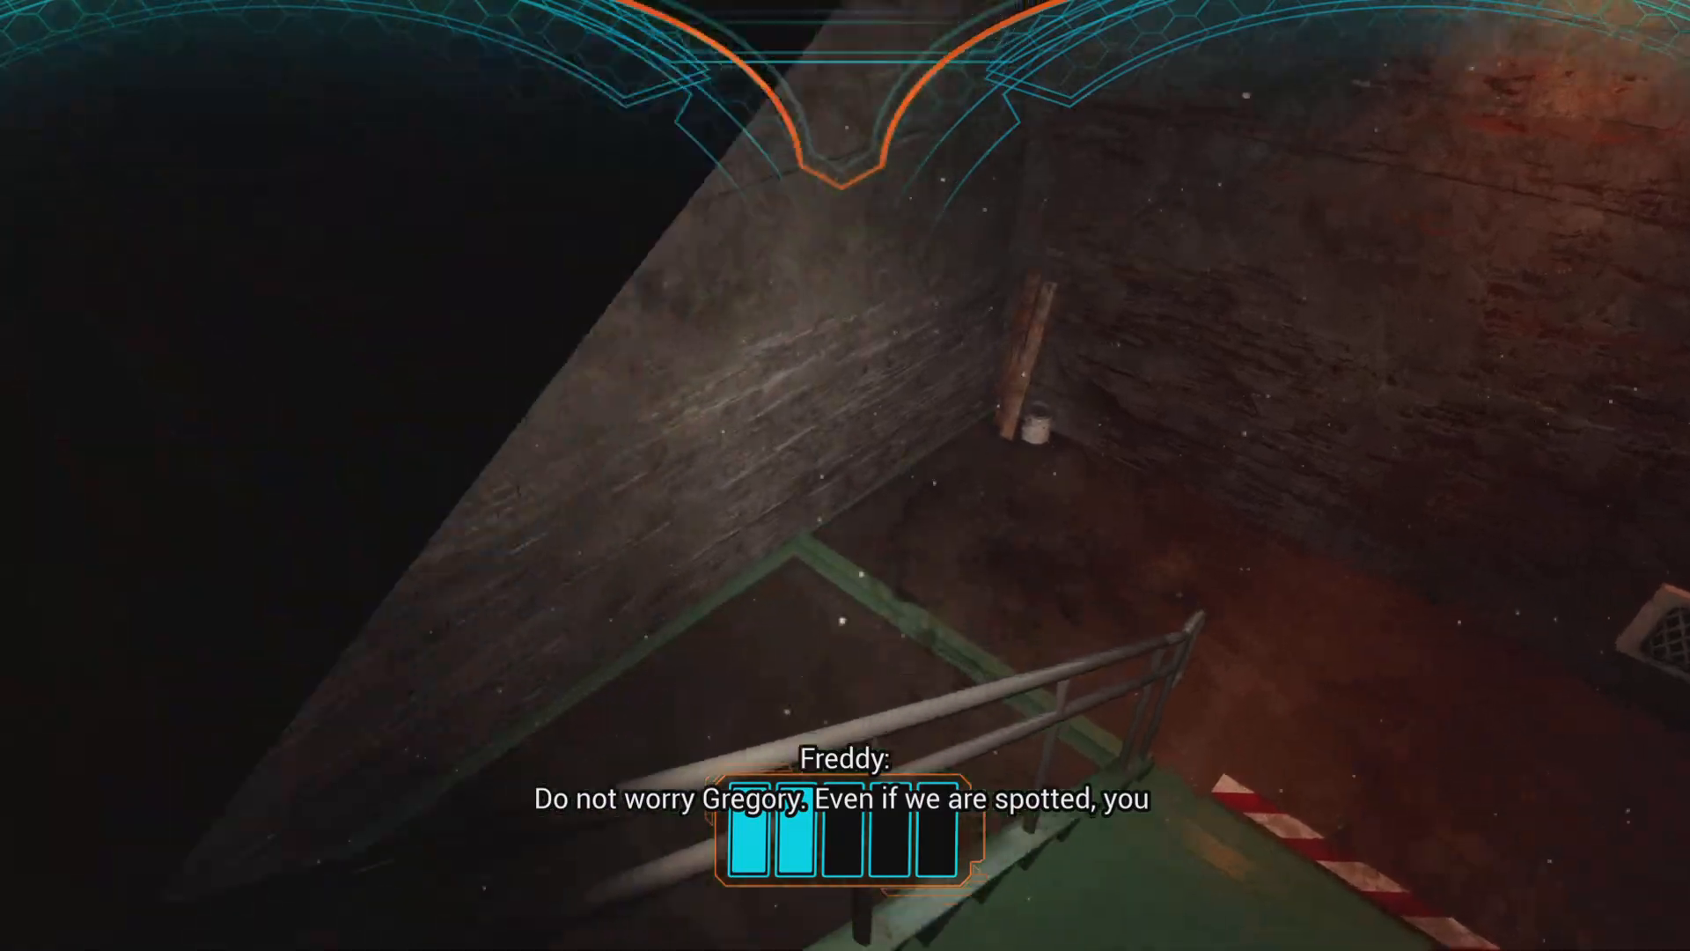
{"action": "mouse_move", "coordinate": [845, 475]}
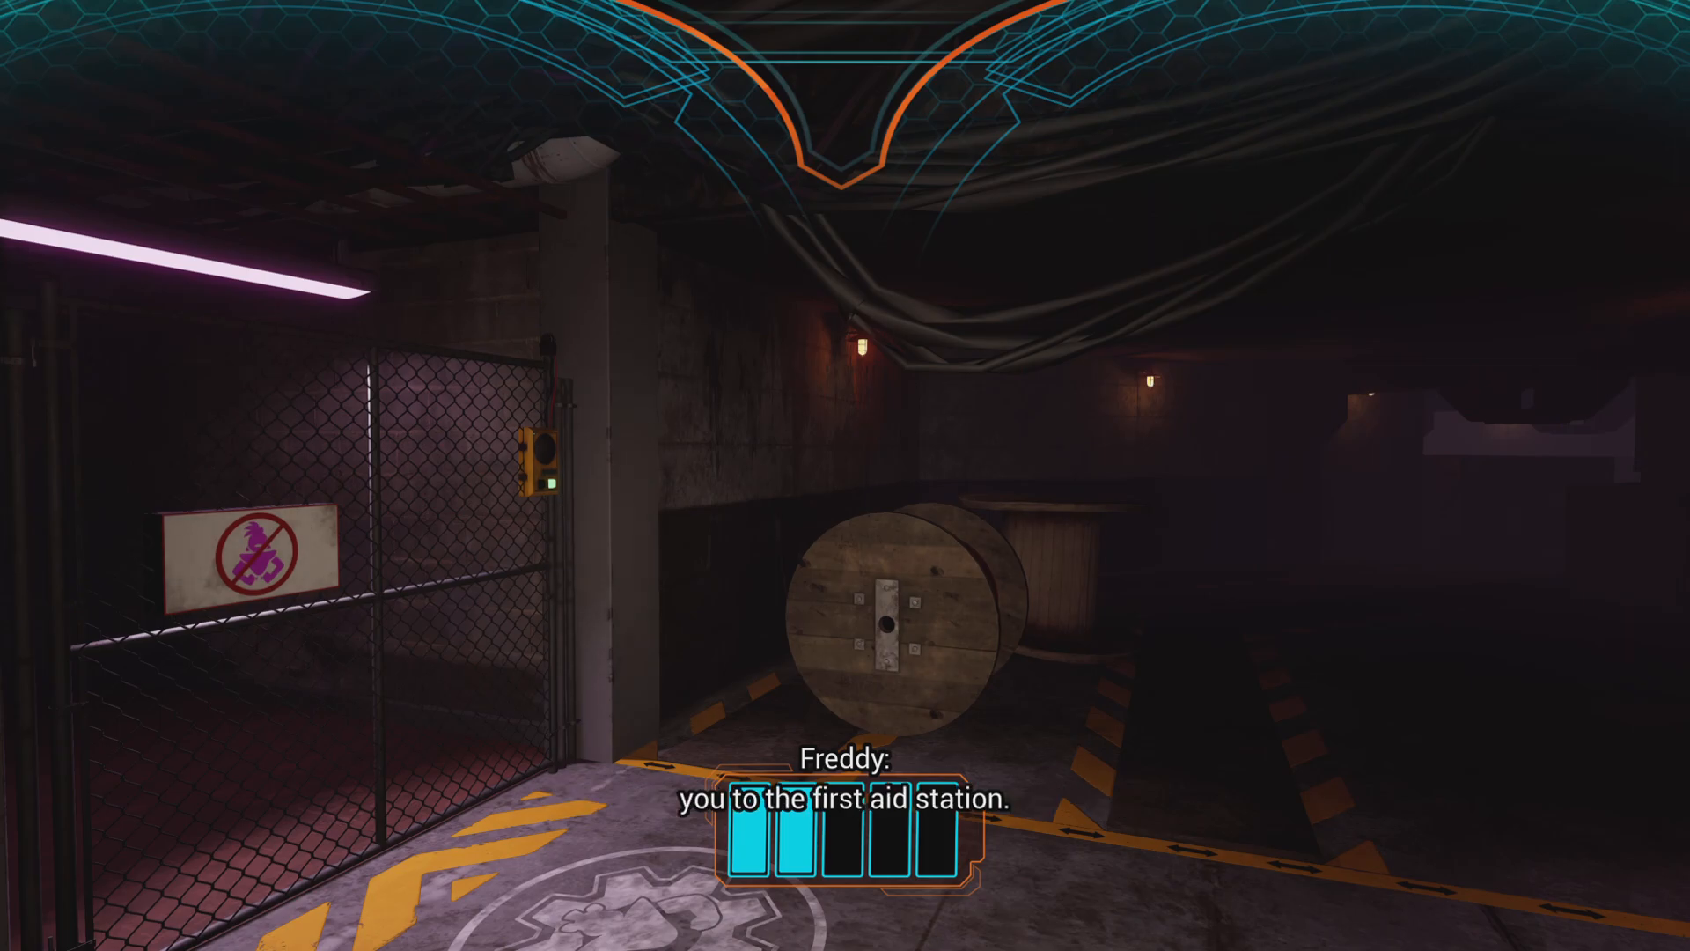
{"action": "mouse_move", "coordinate": [845, 475]}
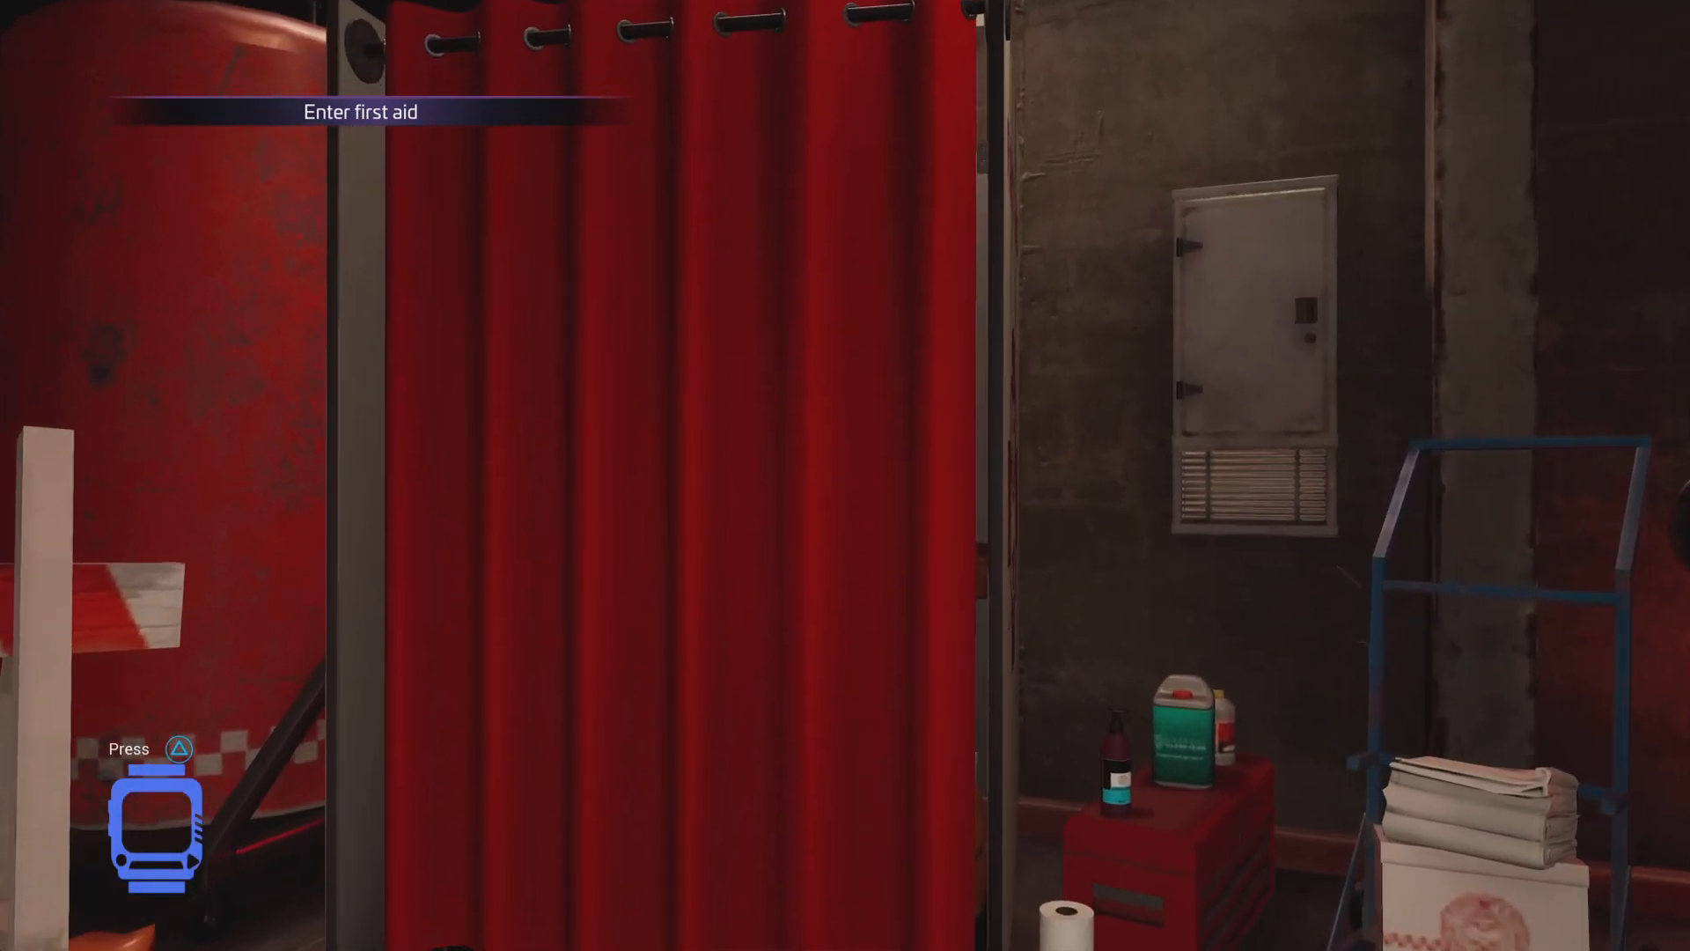
- Leave the first aid station and walk back to Freddy in the dark storeroom
{"action": "key", "text": "triangle"}
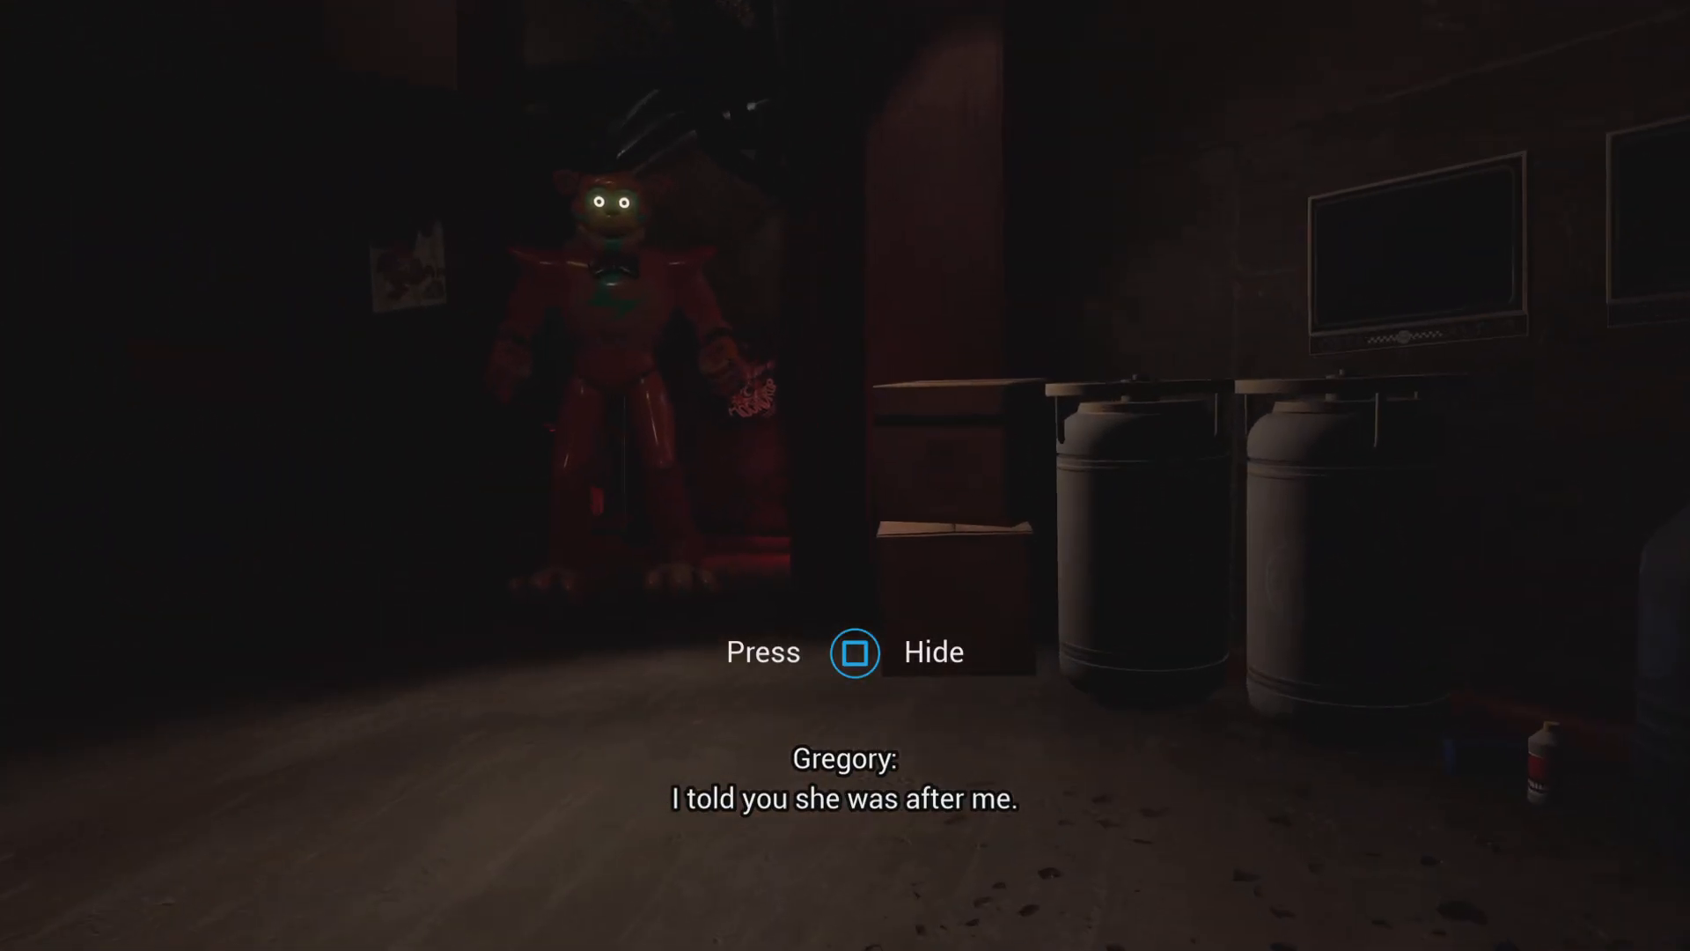
- Hide inside Freddy again and head down the brick utility corridor
{"action": "key", "text": "square"}
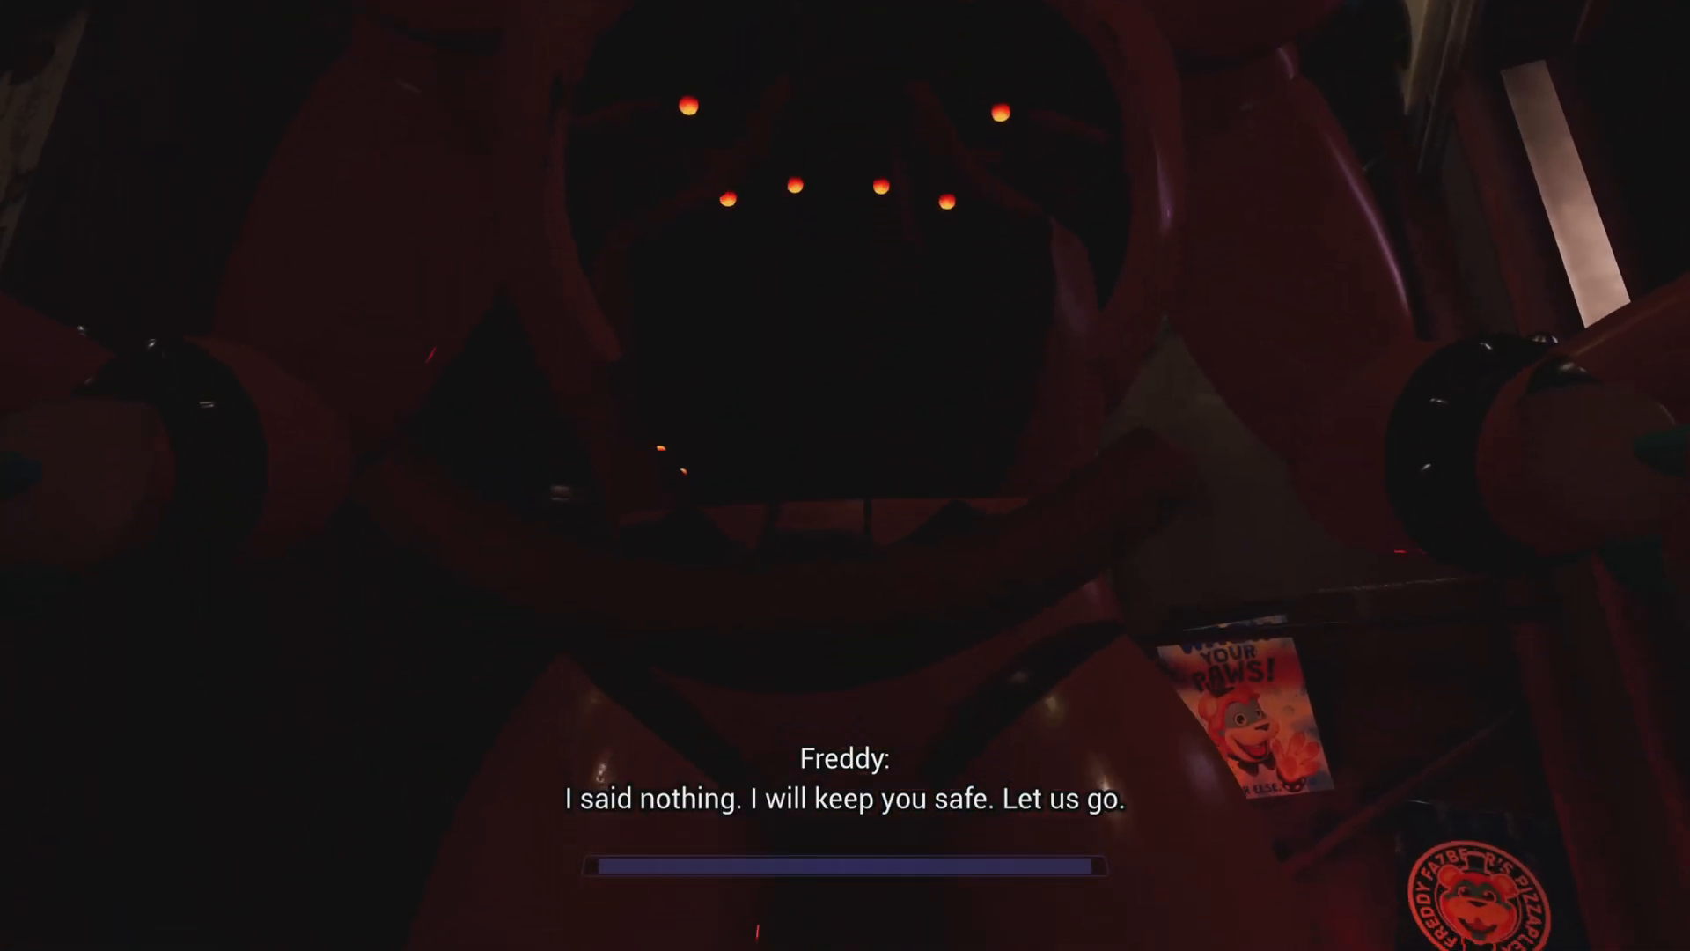
{"action": "mouse_move", "coordinate": [845, 475]}
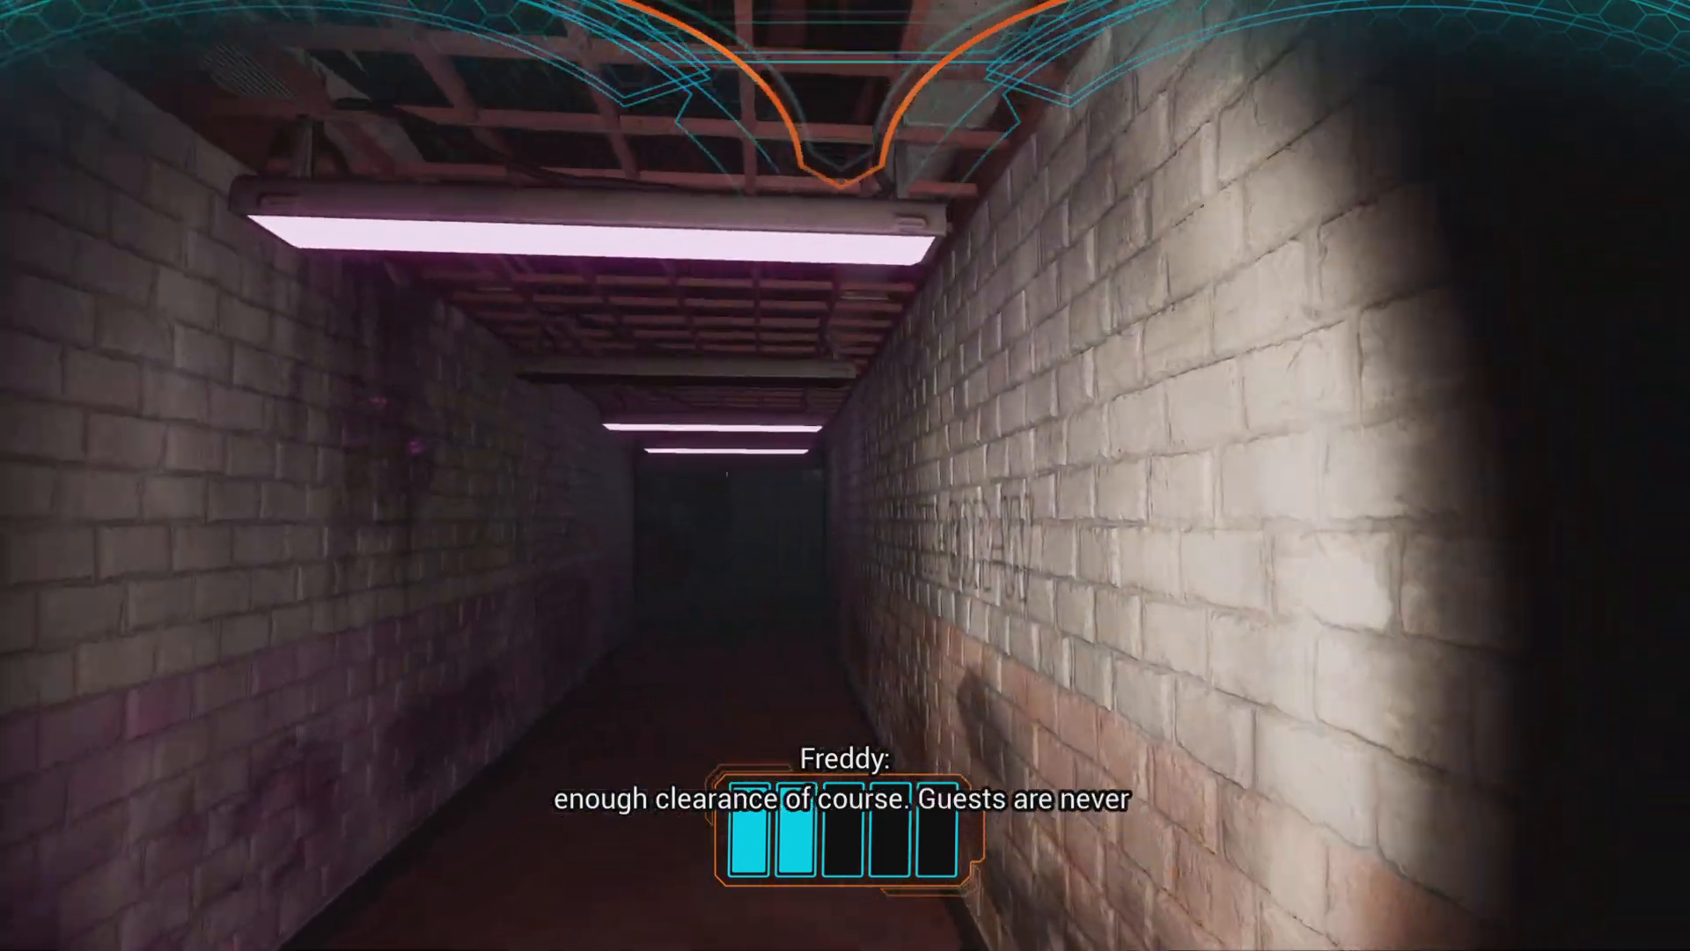
- Ride Freddy up the STR-ATR-W stairs and dismiss the Freddy Out of Power card
{"action": "key", "text": "w"}
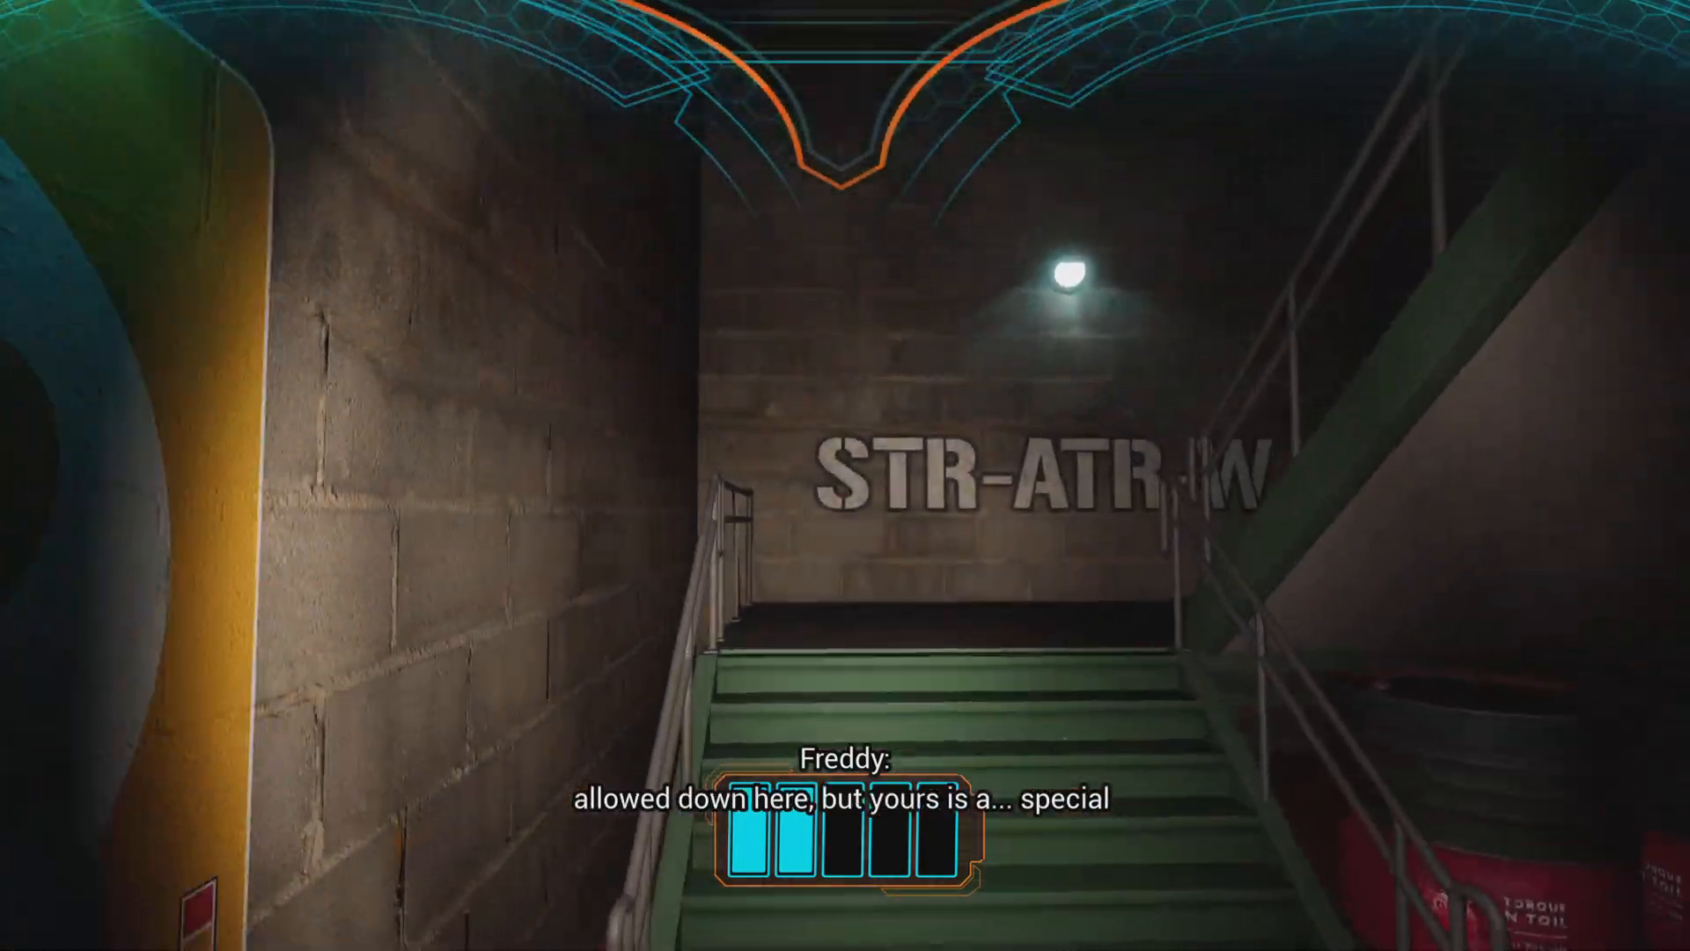
{"action": "mouse_move", "coordinate": [845, 475]}
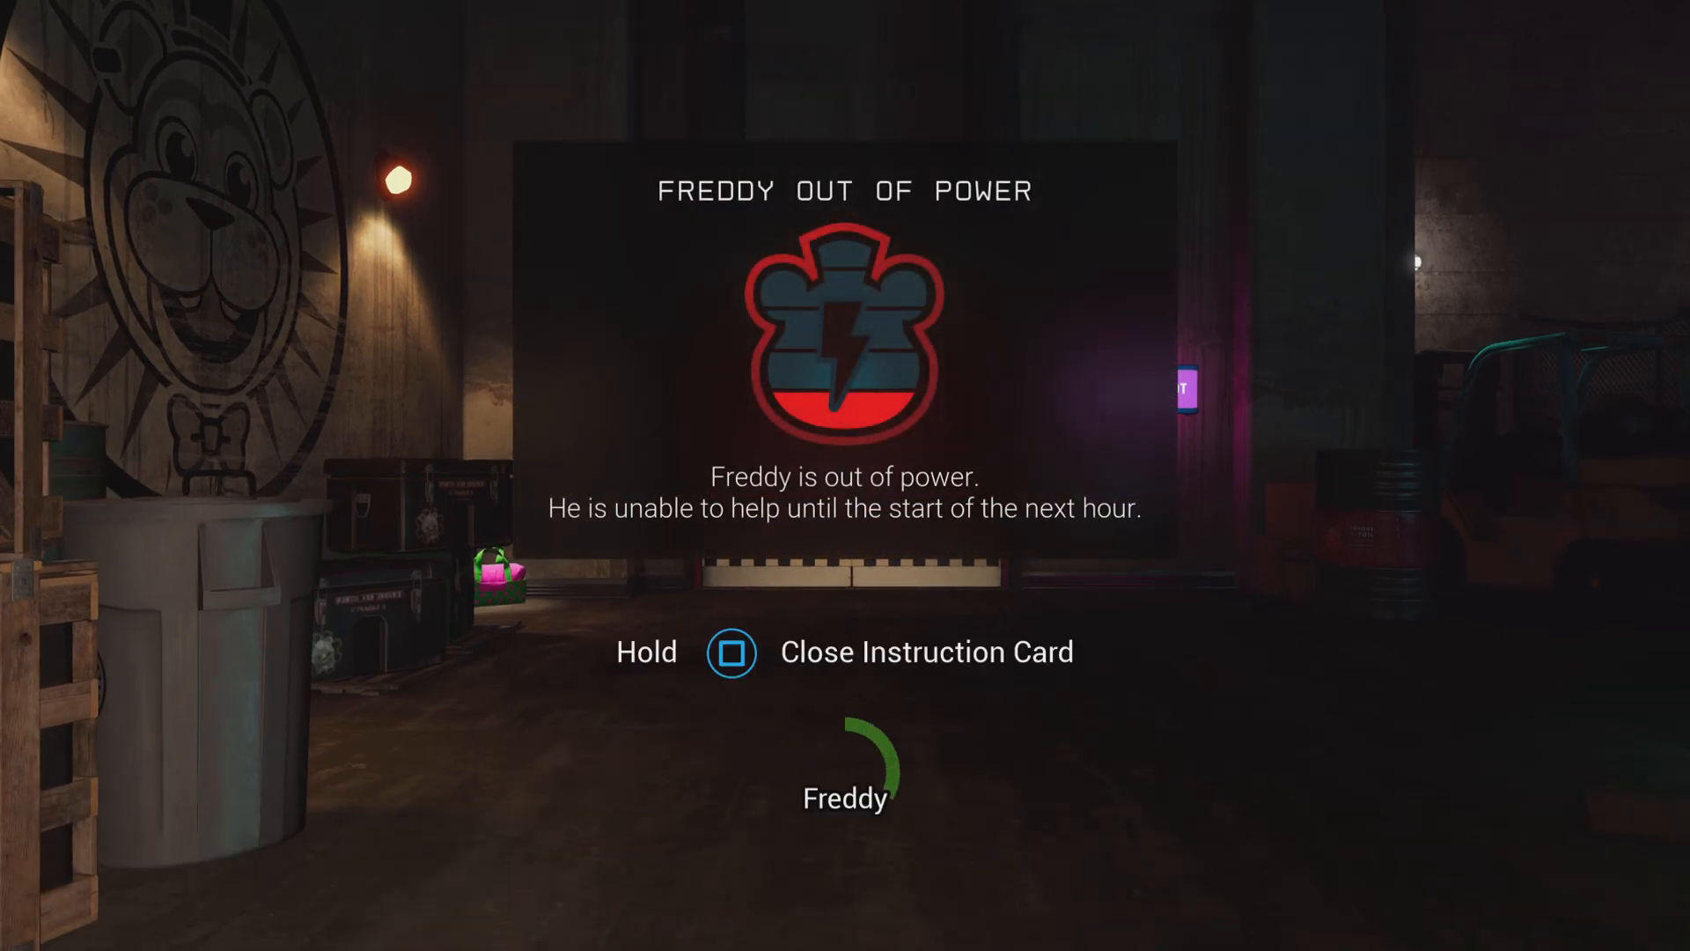
{"action": "key", "text": "square"}
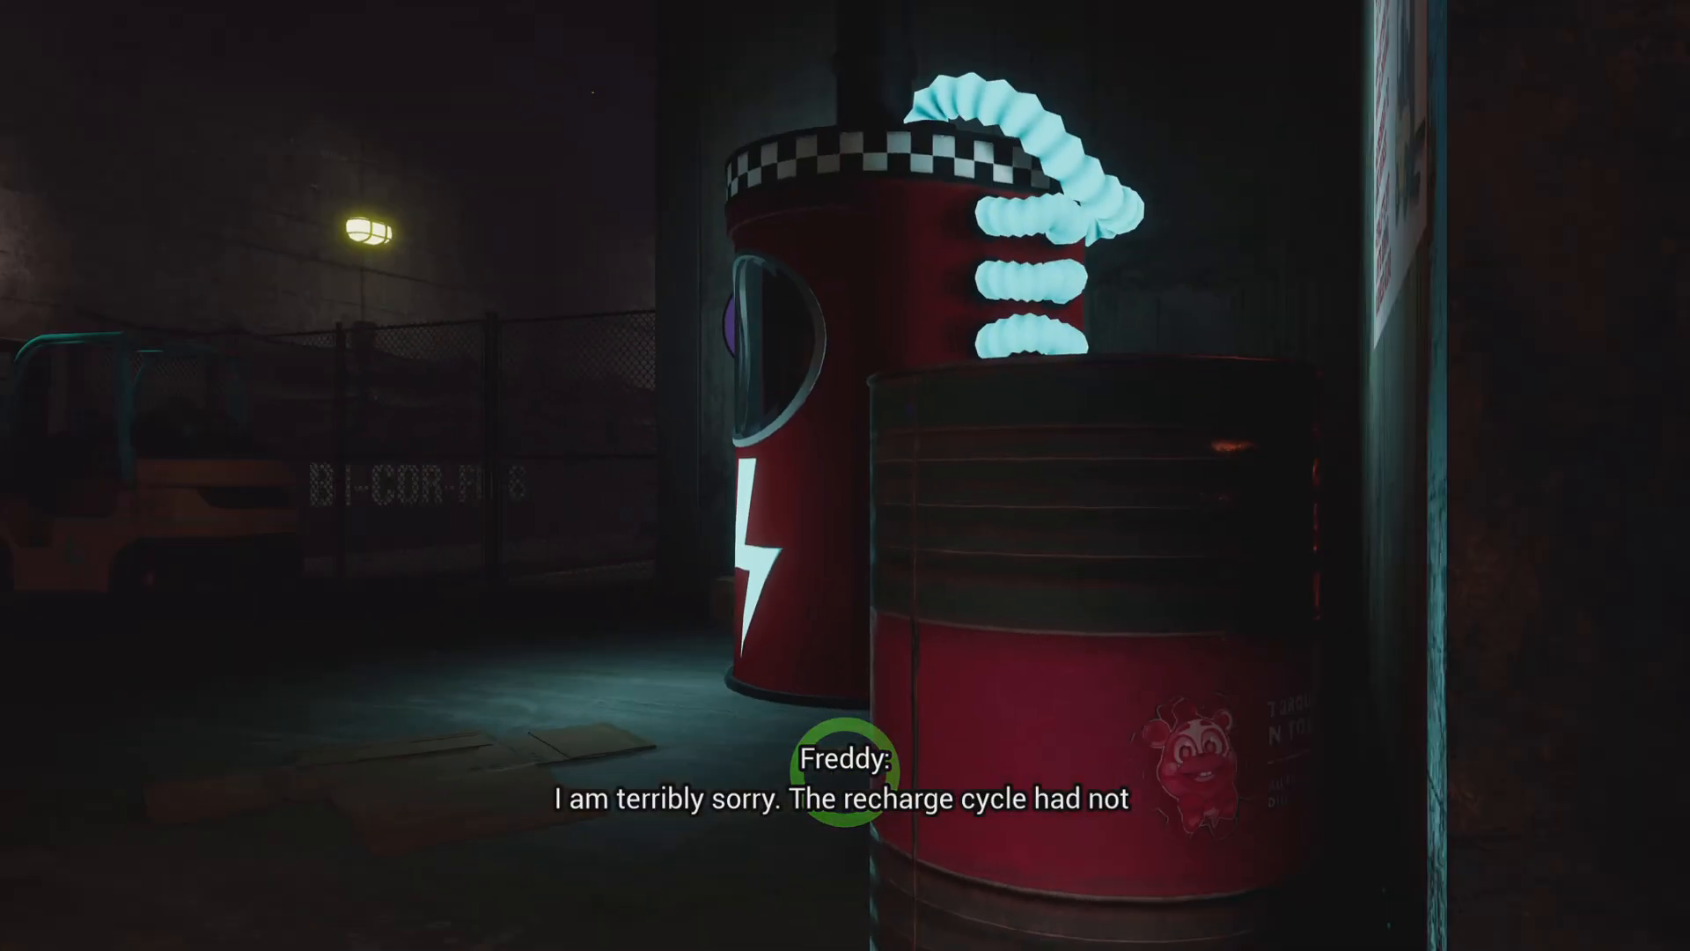